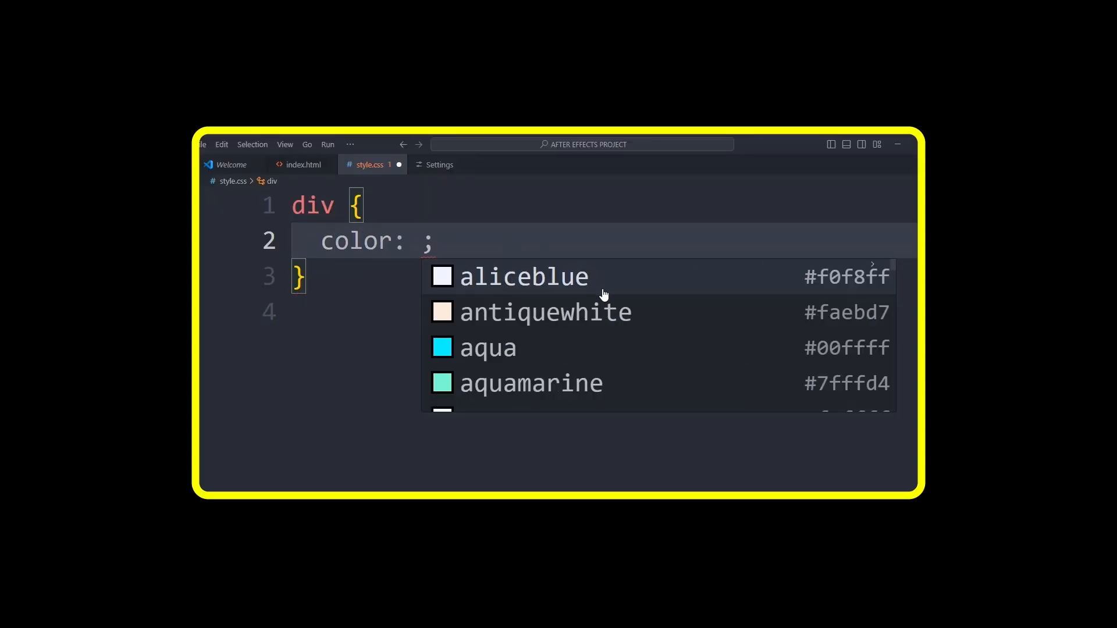
- Give the div rule a tomato background-color
{"action": "scroll", "scroll_direction": "down", "scroll_amount": 3}
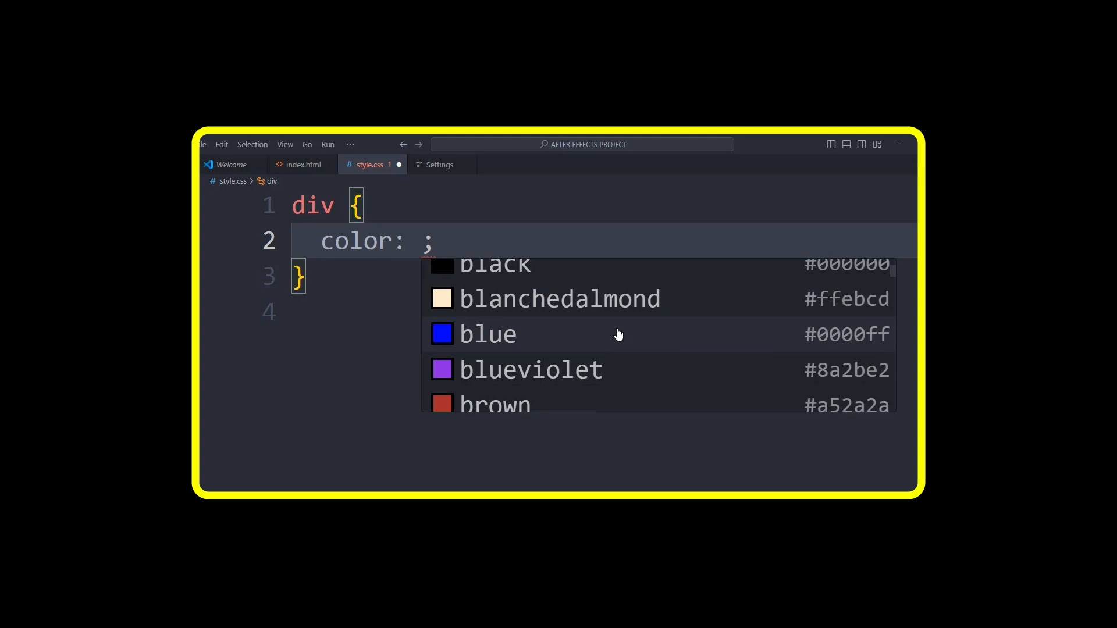
{"action": "scroll", "scroll_direction": "down", "scroll_amount": 3}
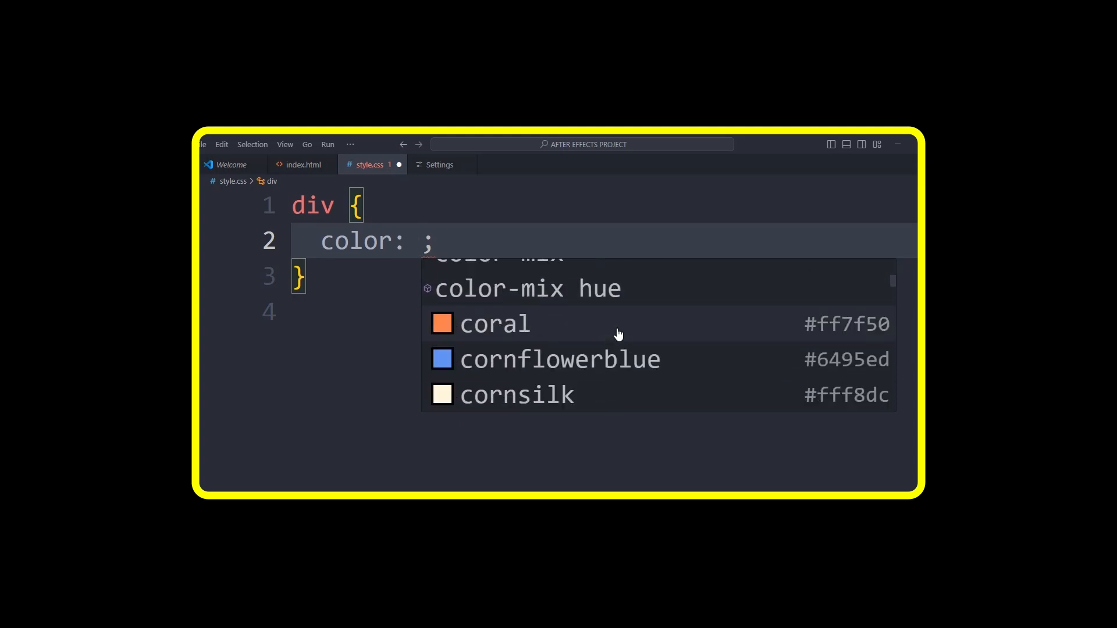
{"action": "scroll", "scroll_direction": "down", "scroll_amount": 3}
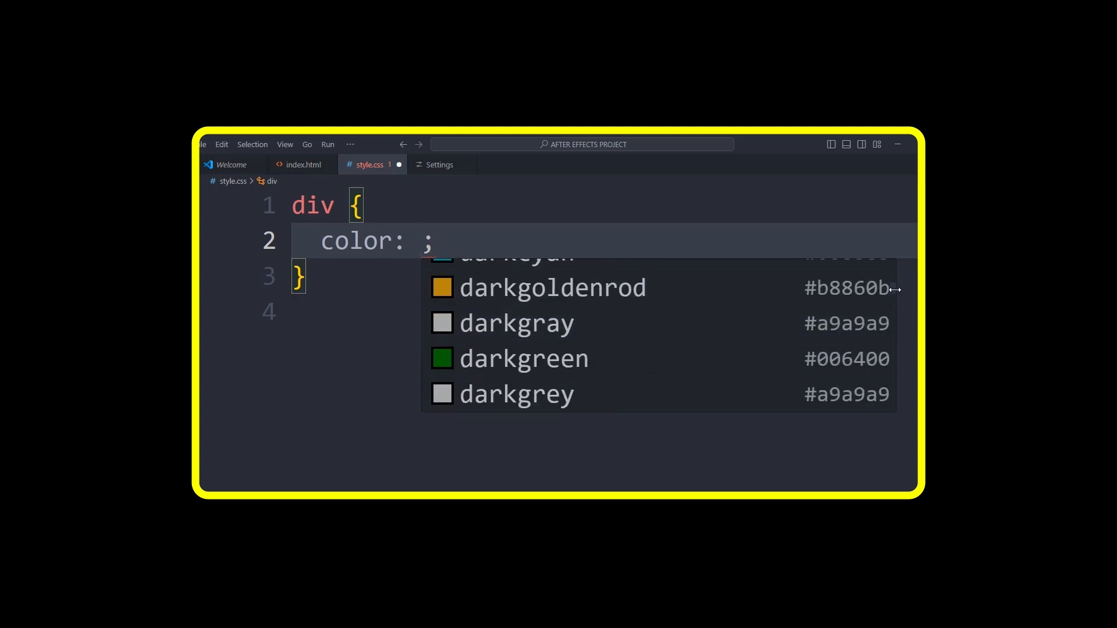
{"action": "scroll", "scroll_direction": "down", "scroll_amount": 3}
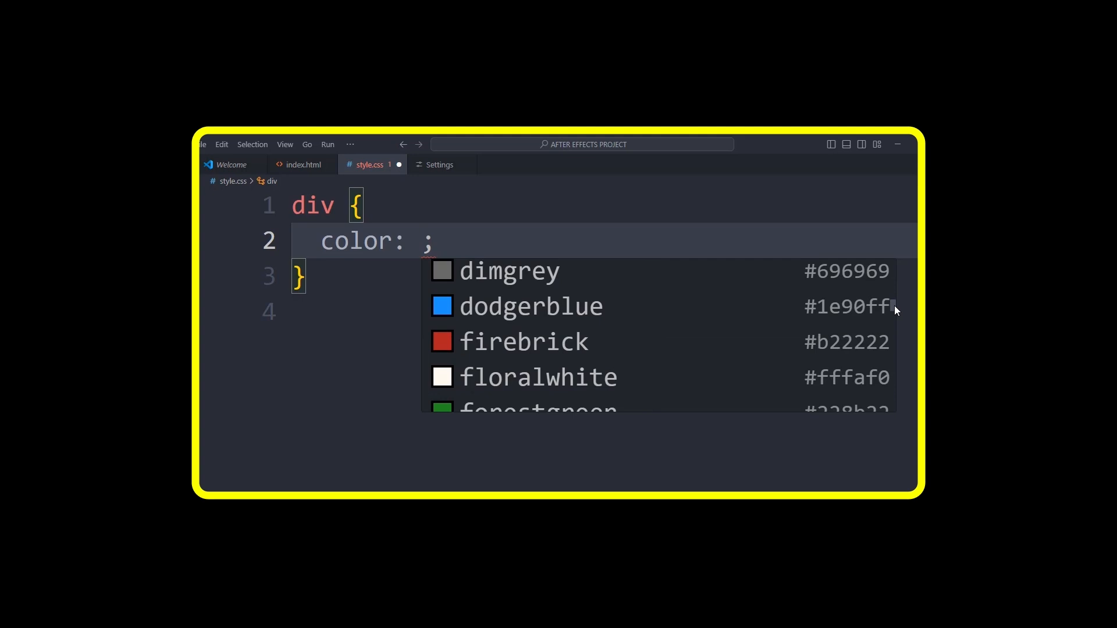
{"action": "scroll", "scroll_direction": "down", "scroll_amount": 3}
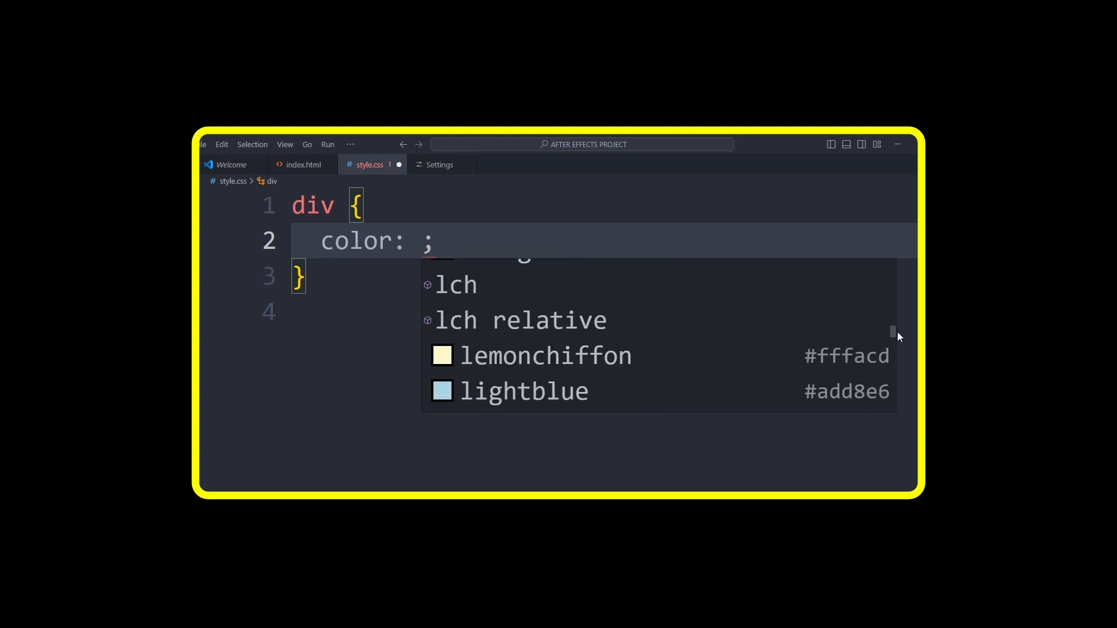
{"action": "type", "text": "m"}
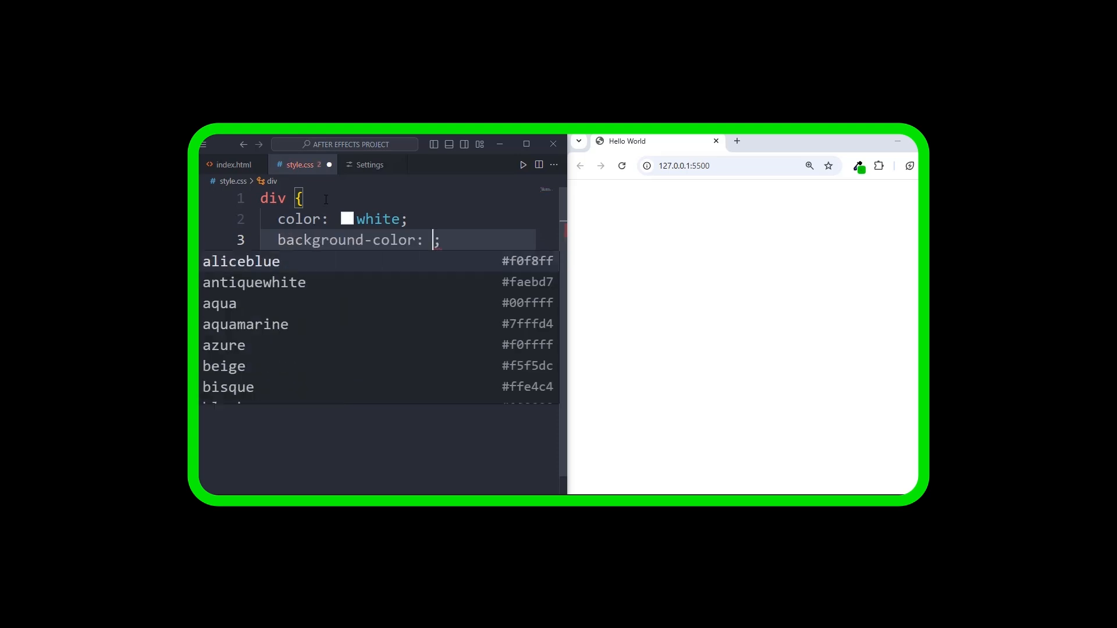
{"action": "type", "text": "tomato"}
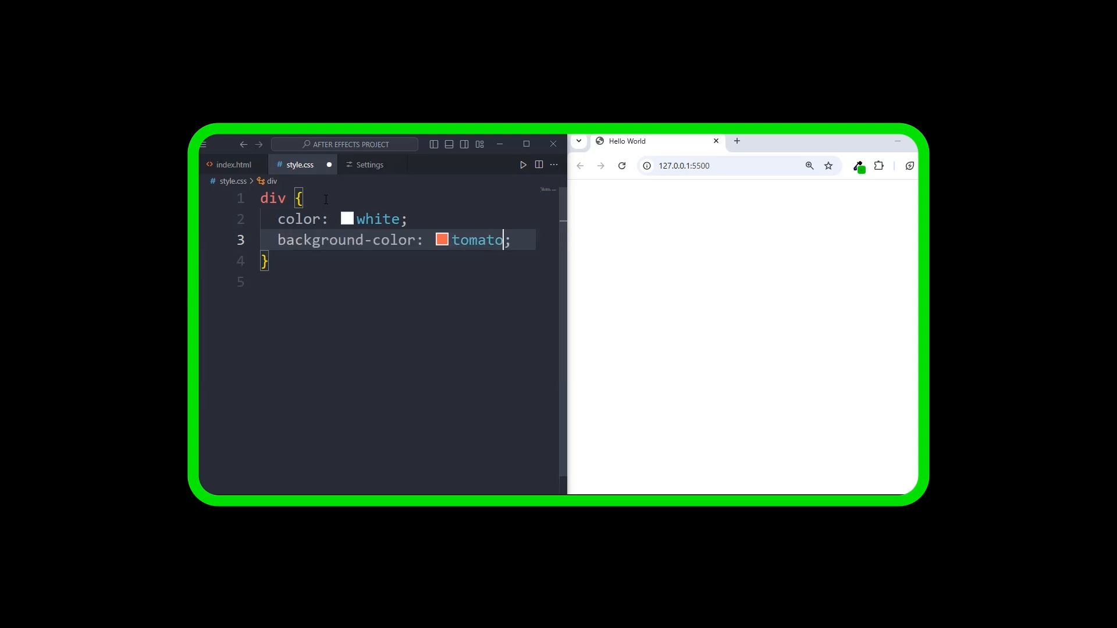
{"action": "key", "text": "Enter"}
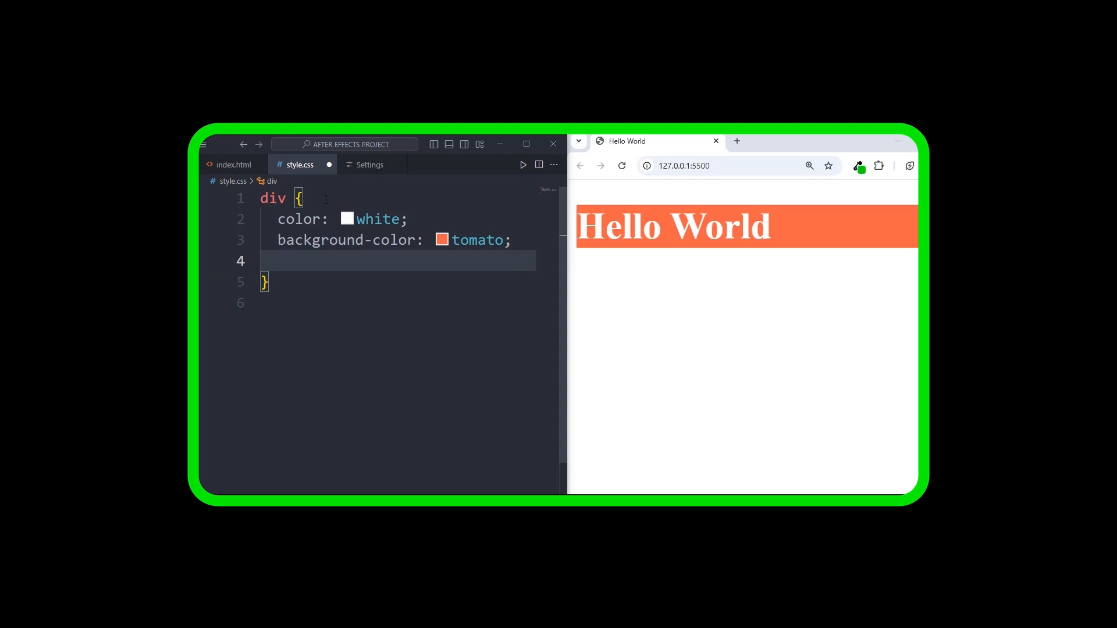
- Add a 2px solid border with olive border-color
{"action": "type", "text": "border: ;"}
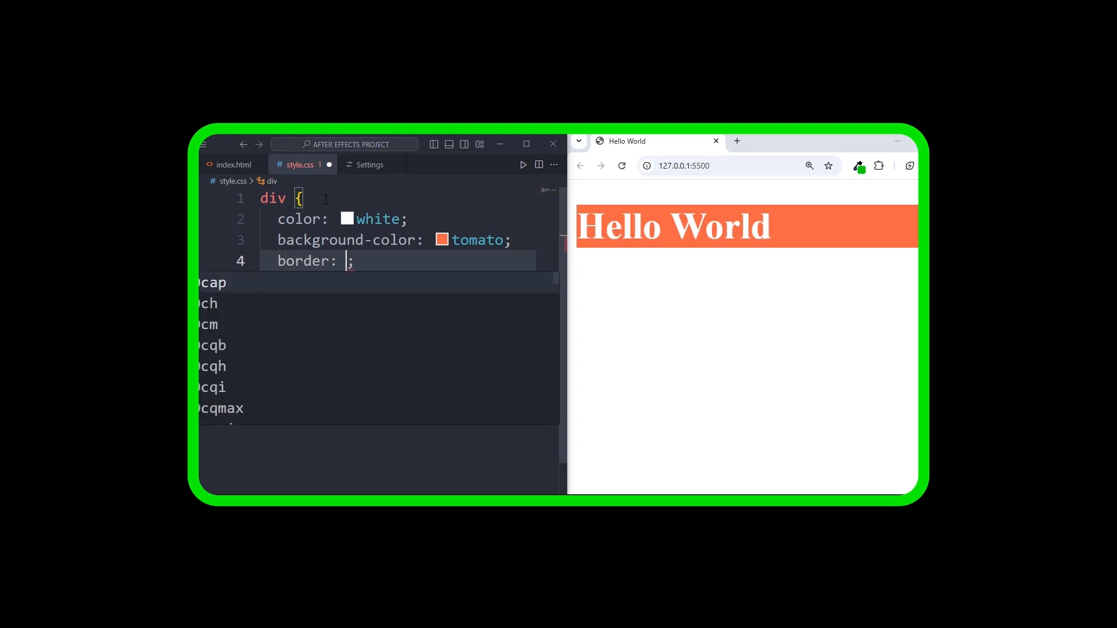
{"action": "type", "text": "2px s"}
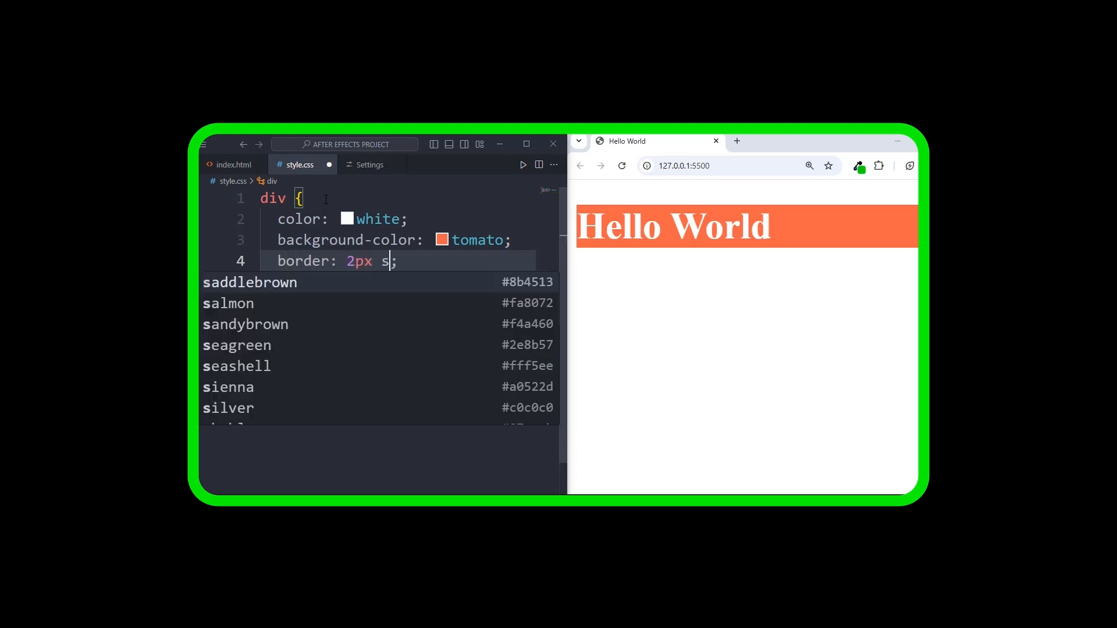
{"action": "type", "text": "olid"}
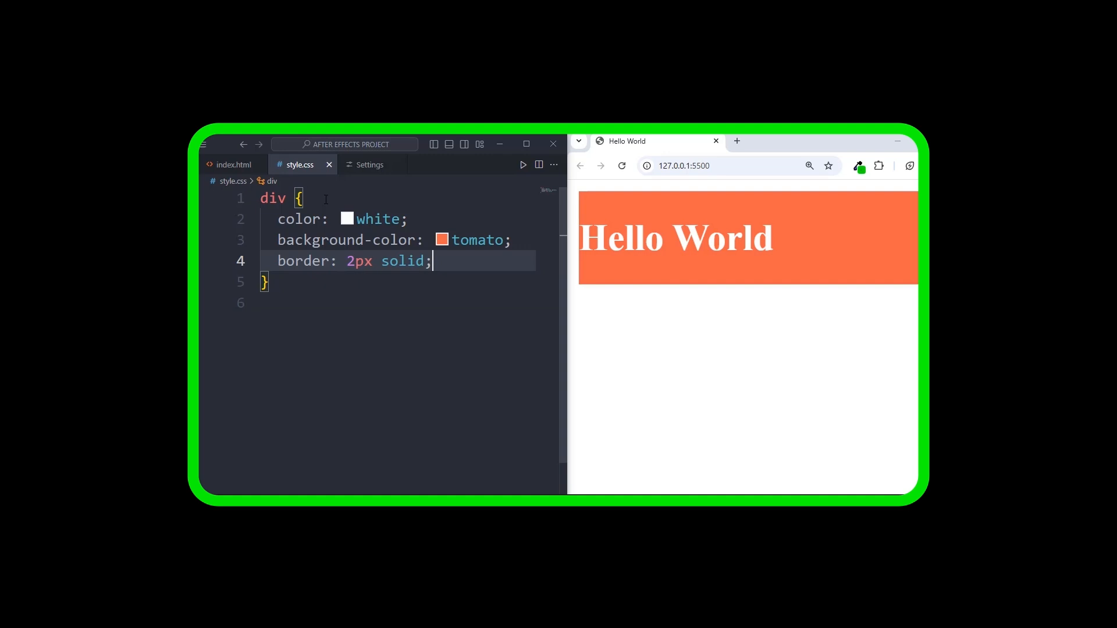
{"action": "type", "text": "bordercolor: olive;"}
{"action": "type", "text": "width: ;"}
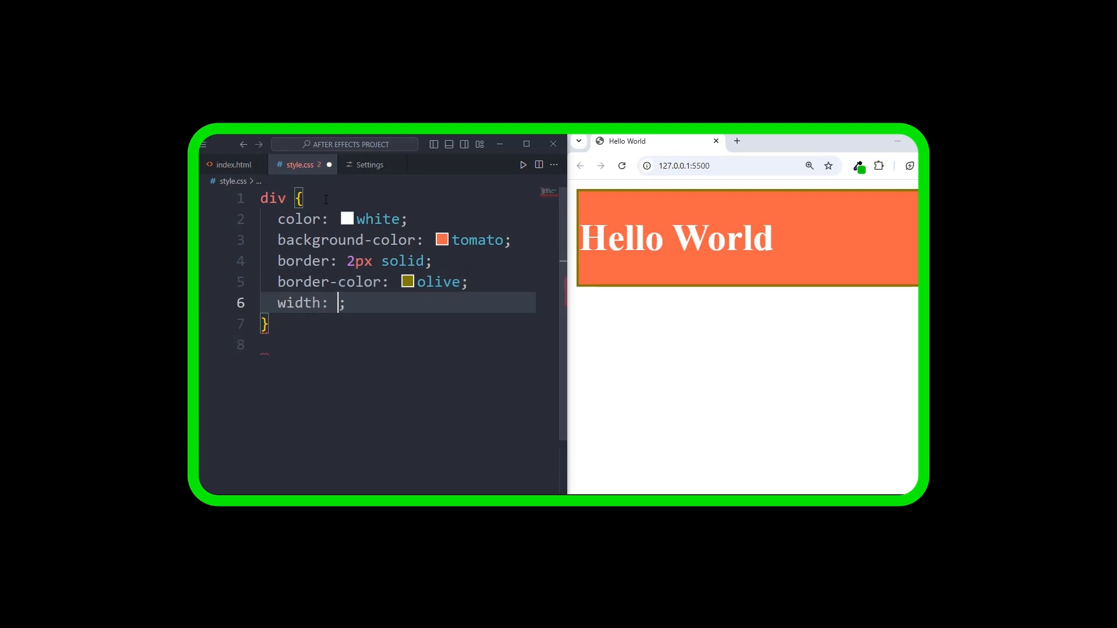
- Set the div width to 300px and padding to 20px
{"action": "type", "text": "300px"}
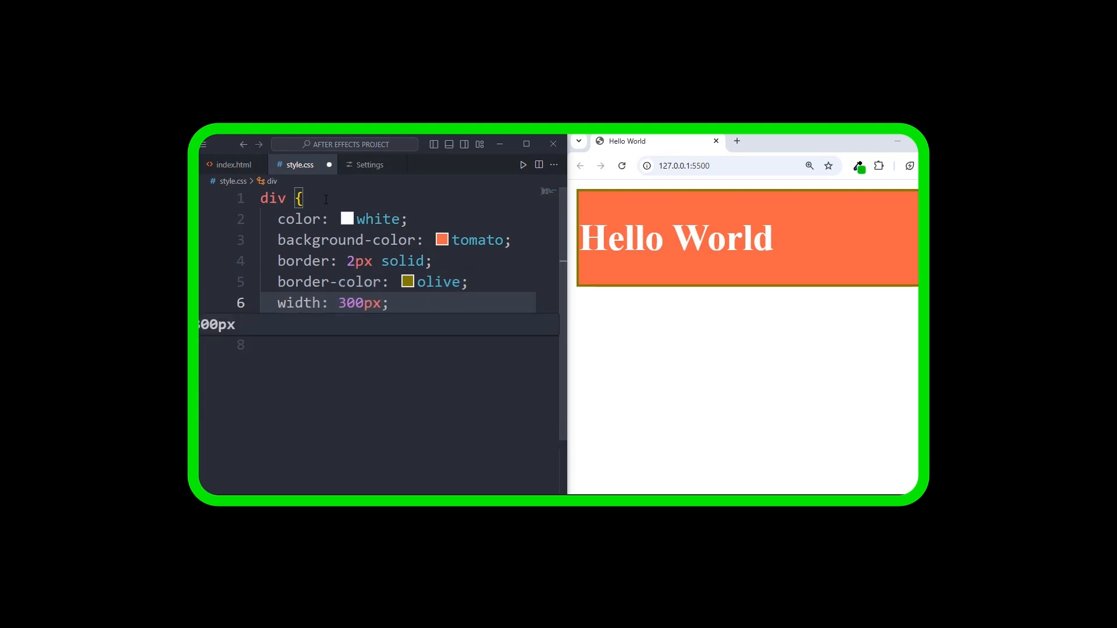
{"action": "type", "text": "paddin"}
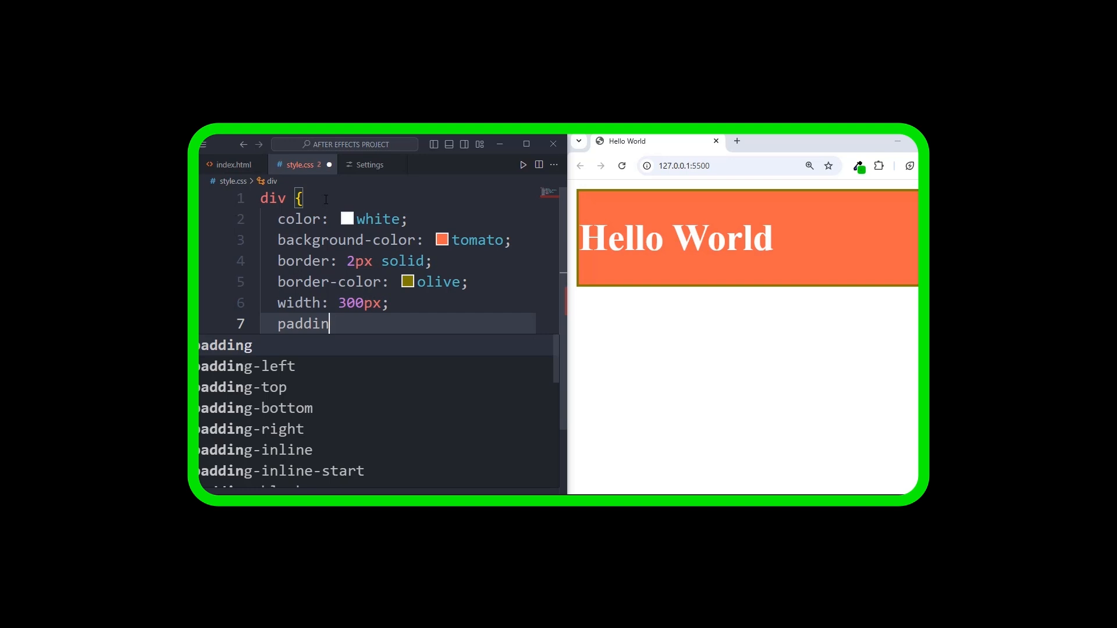
{"action": "type", "text": ": 20px;"}
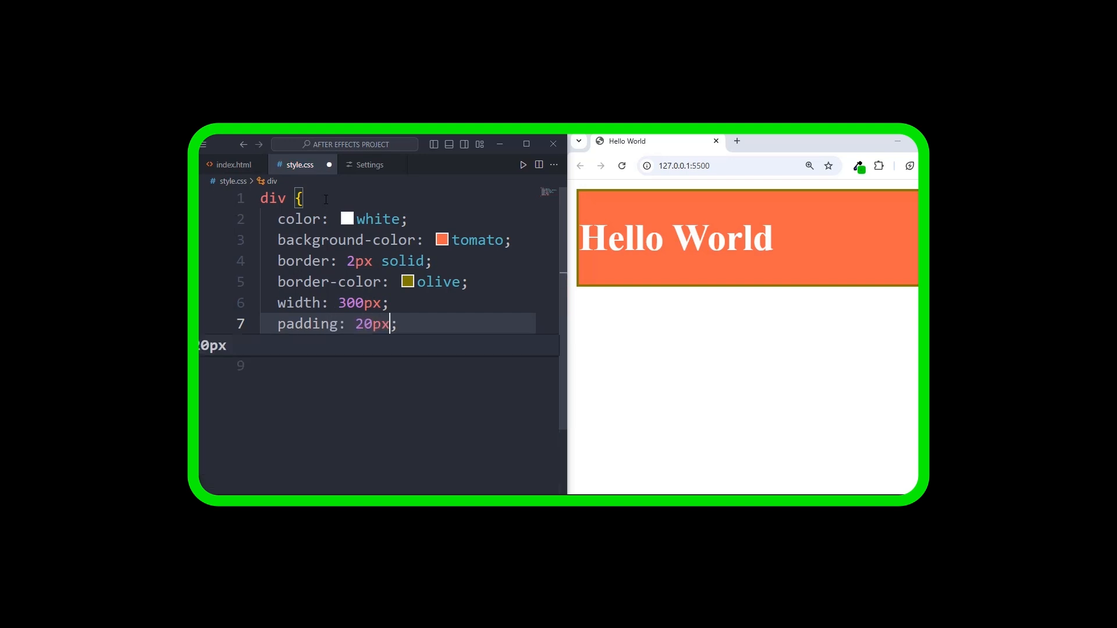